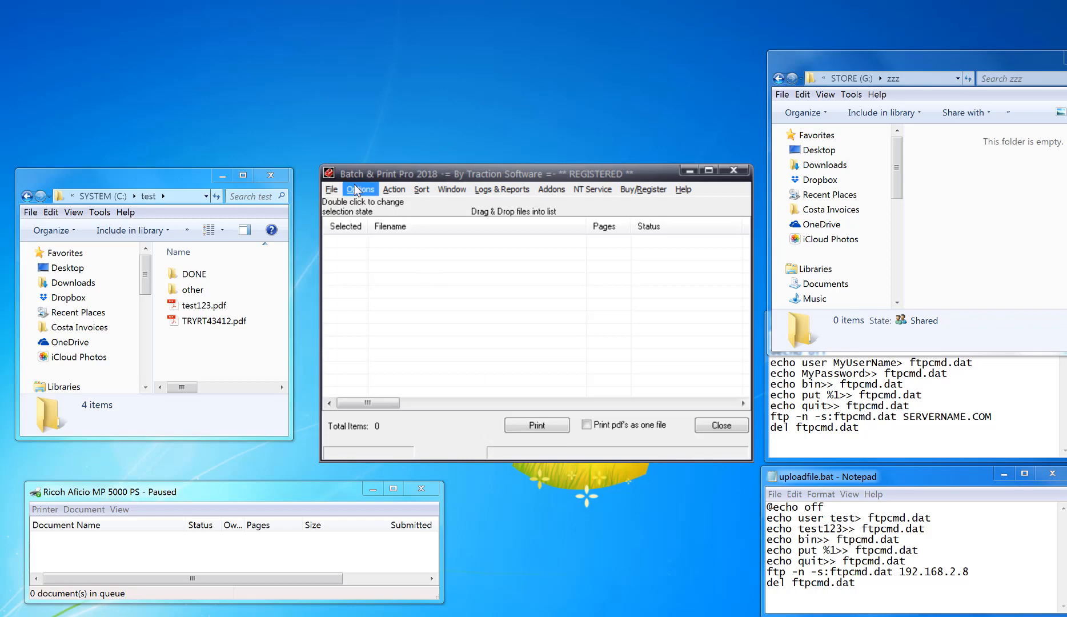
Show the Options menu of Batch & Print Pro 2018
click(359, 190)
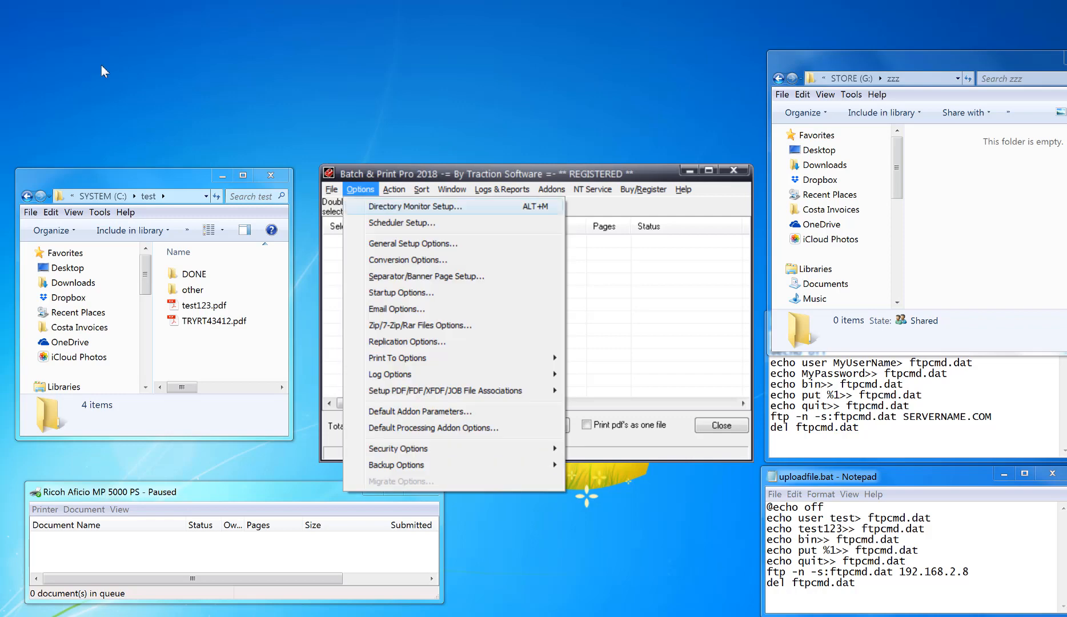
Show the Directory Monitor Setup with c:\test watched for the Ricoh Aficio MP 5000 PS
click(415, 206)
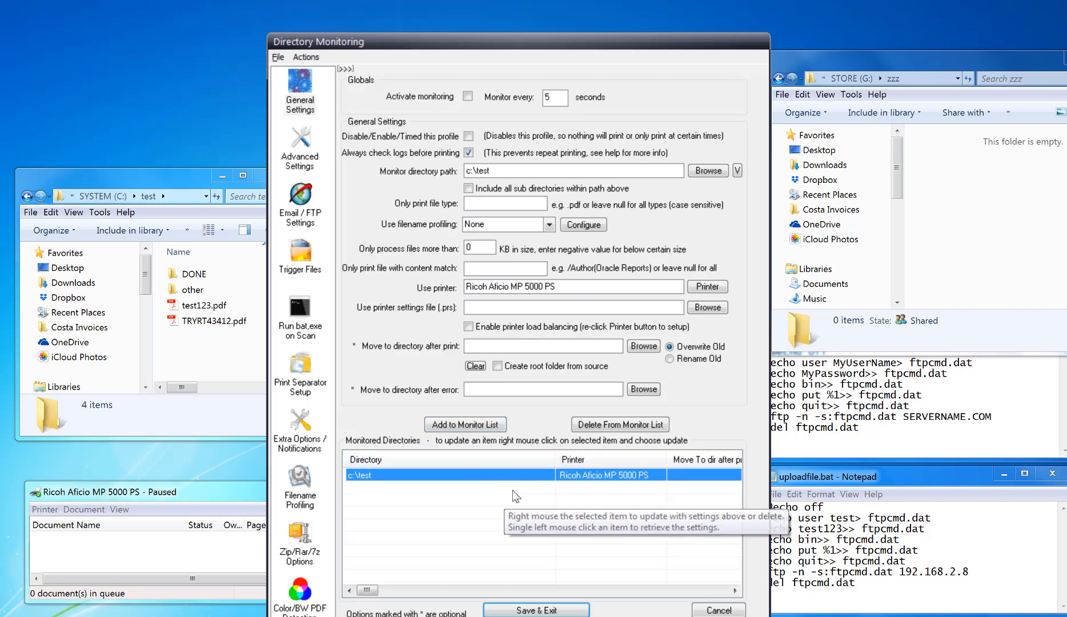
mouse_move(361, 507)
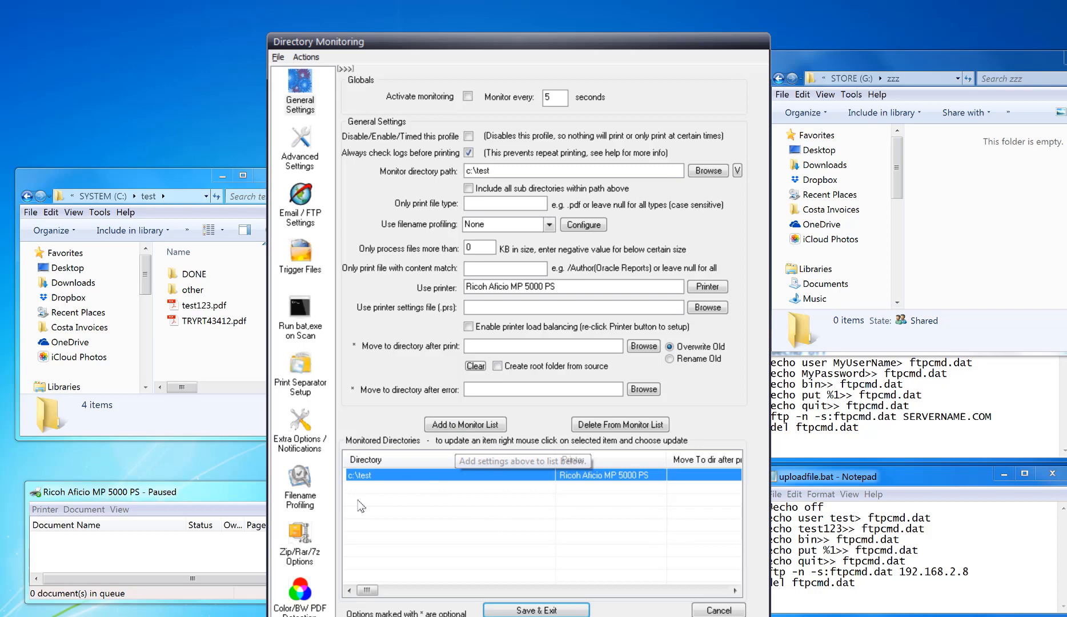
mouse_move(295, 316)
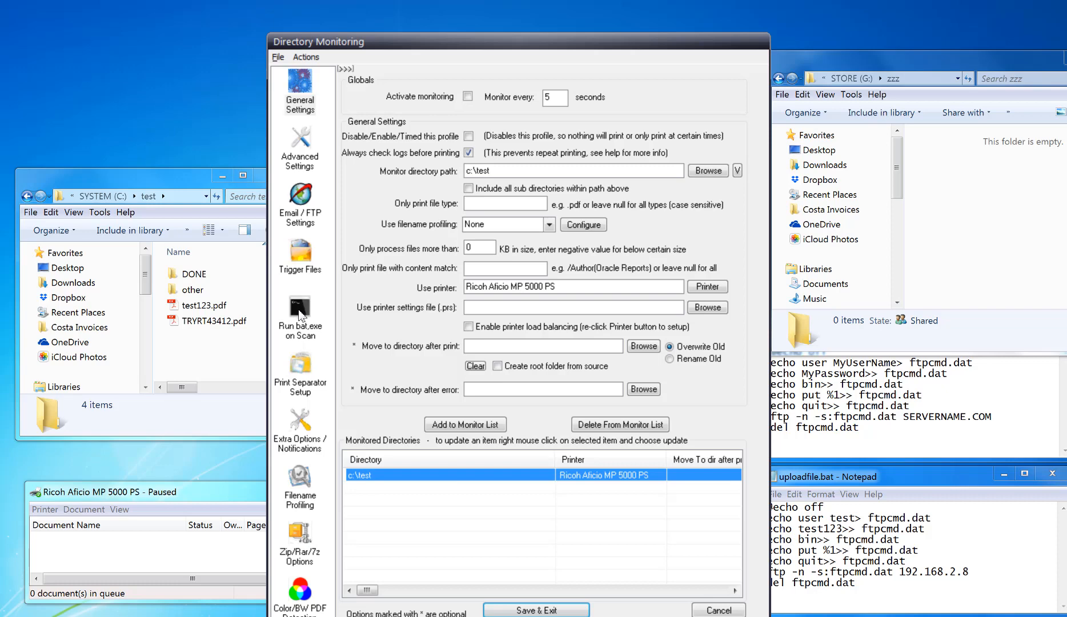
Set c:\uploadfile.bat to run after each printed file, passing the filename, and save it
click(299, 309)
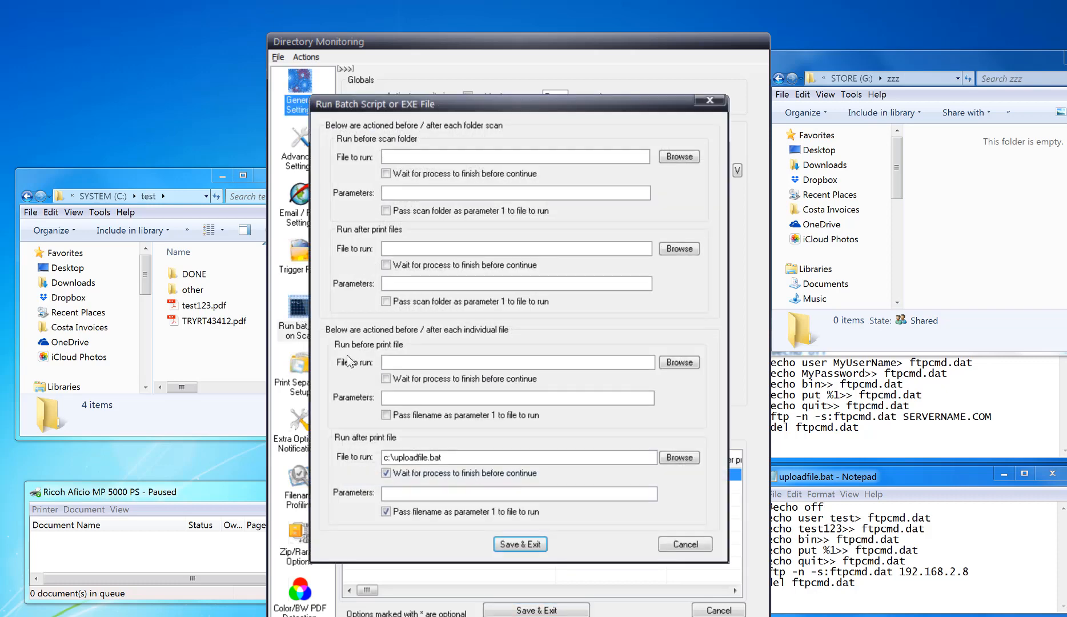
mouse_move(347, 448)
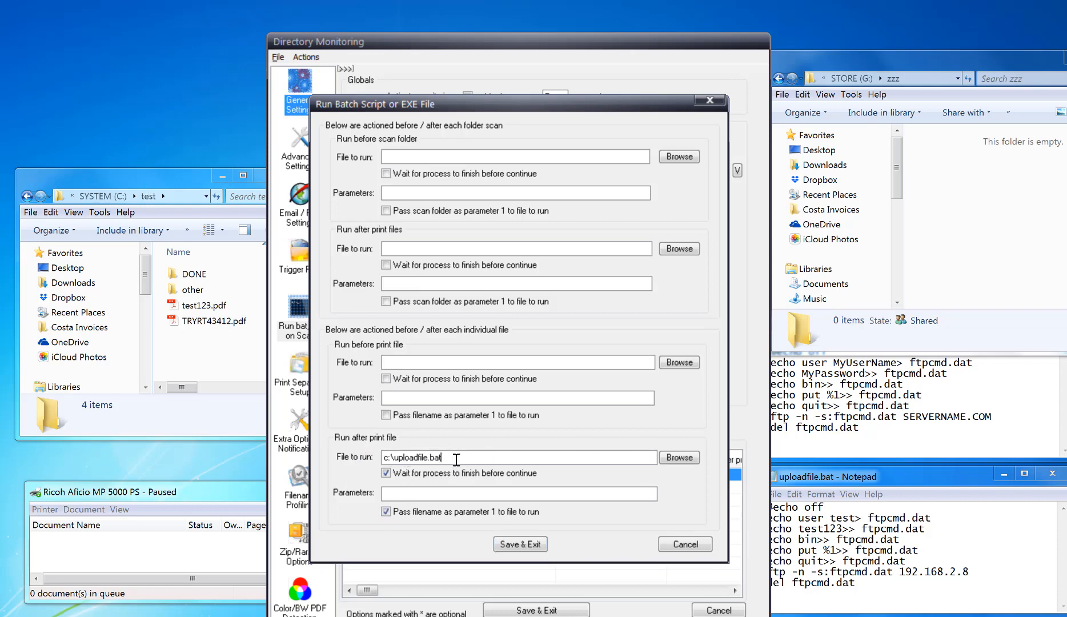
mouse_move(407, 449)
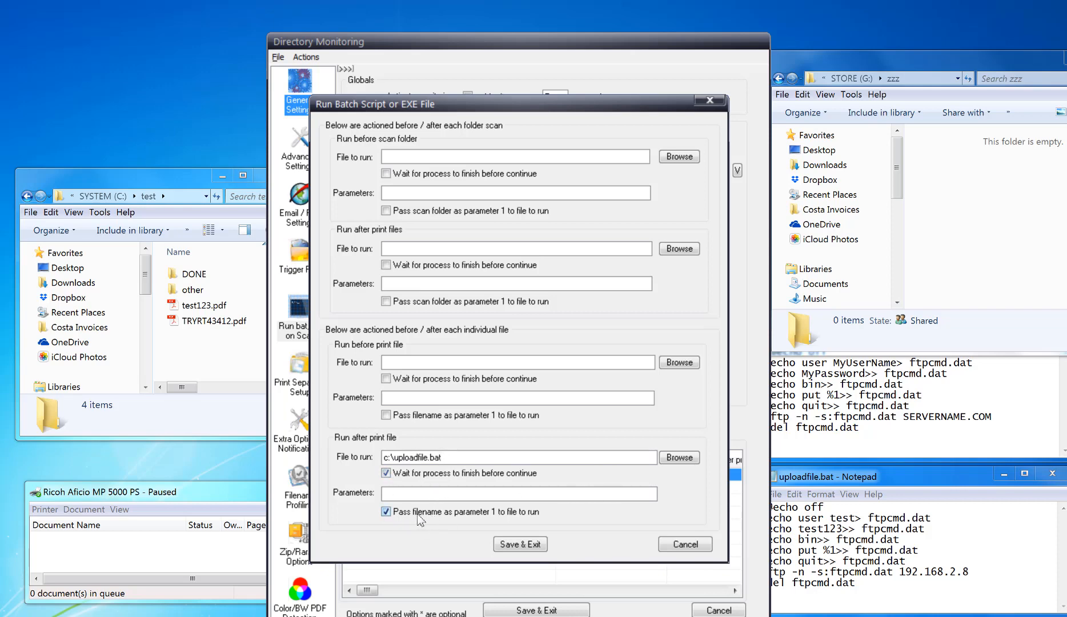
mouse_move(538, 523)
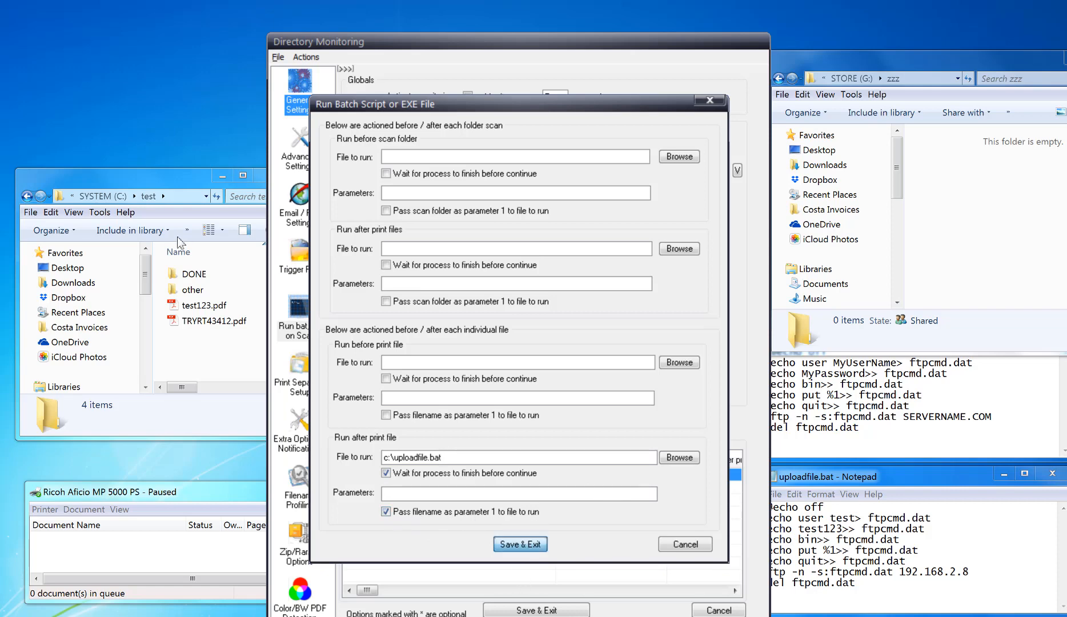
click(519, 544)
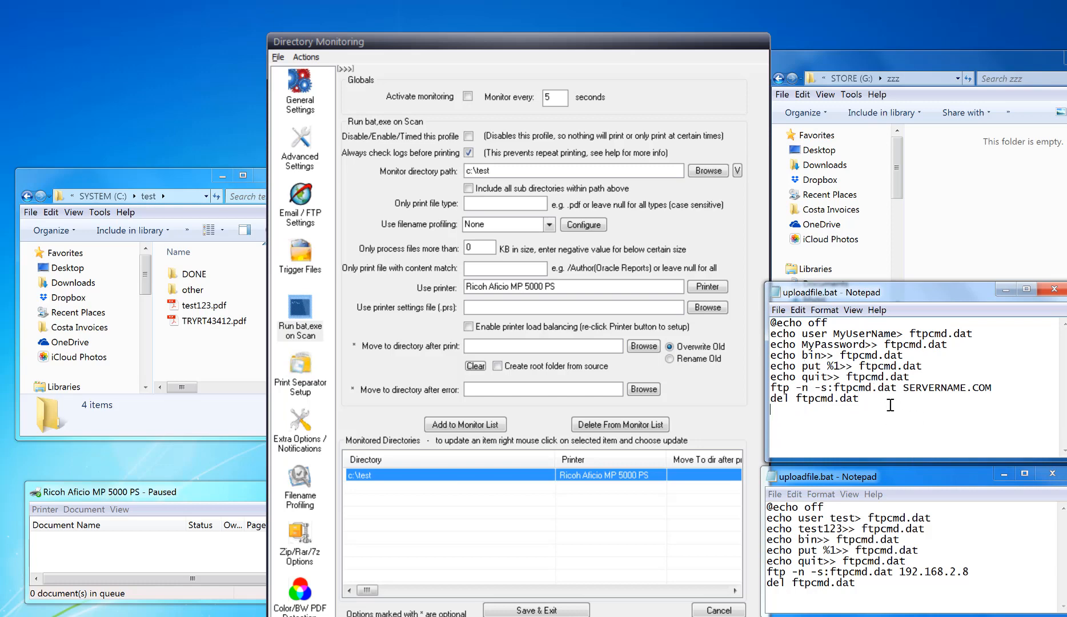
mouse_move(895, 407)
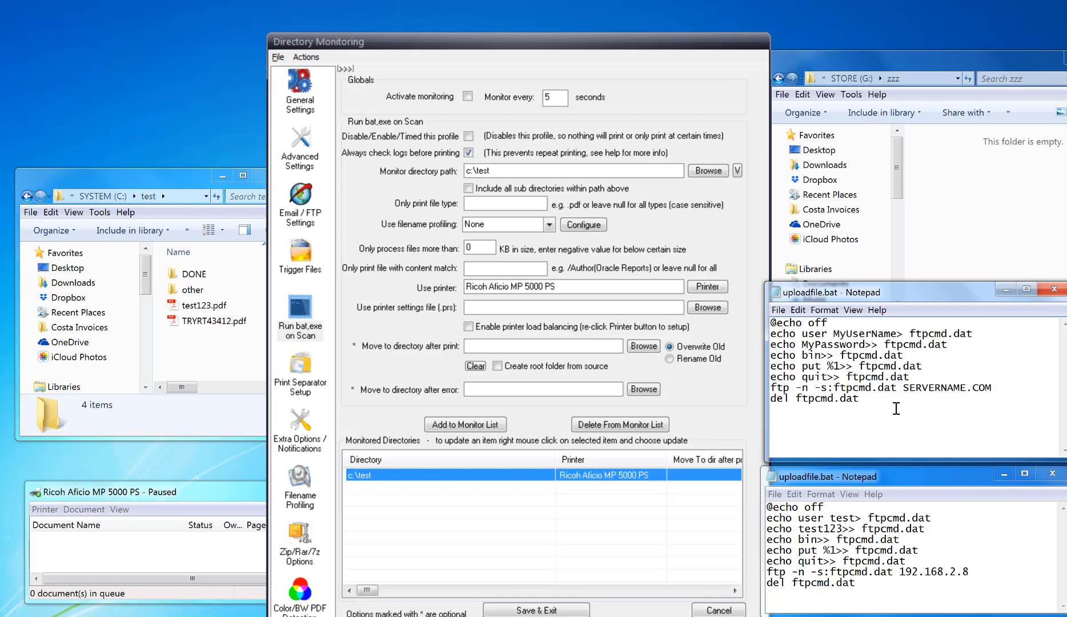
mouse_move(855, 329)
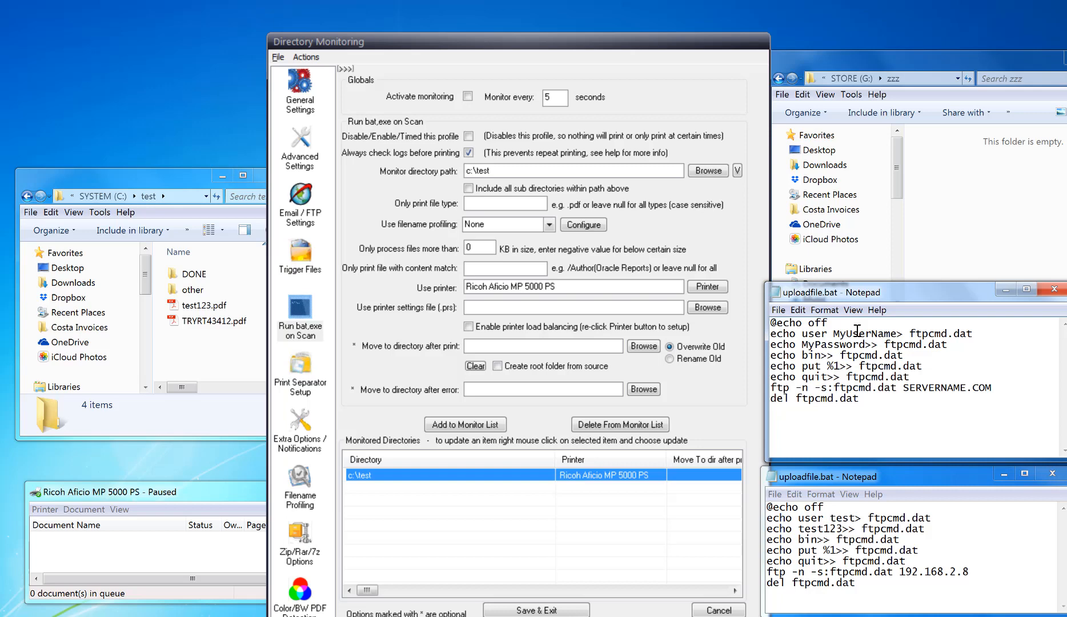
Select the placeholder SERVERNAME.COM in the uploadfile.bat FTP template
double_click(841, 344)
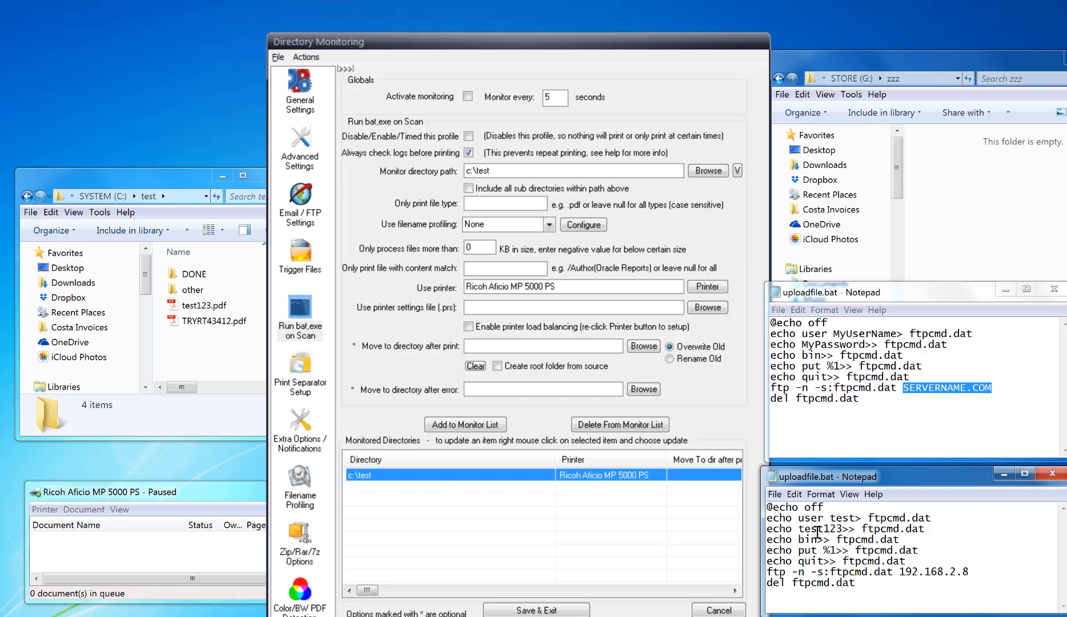
mouse_move(937, 590)
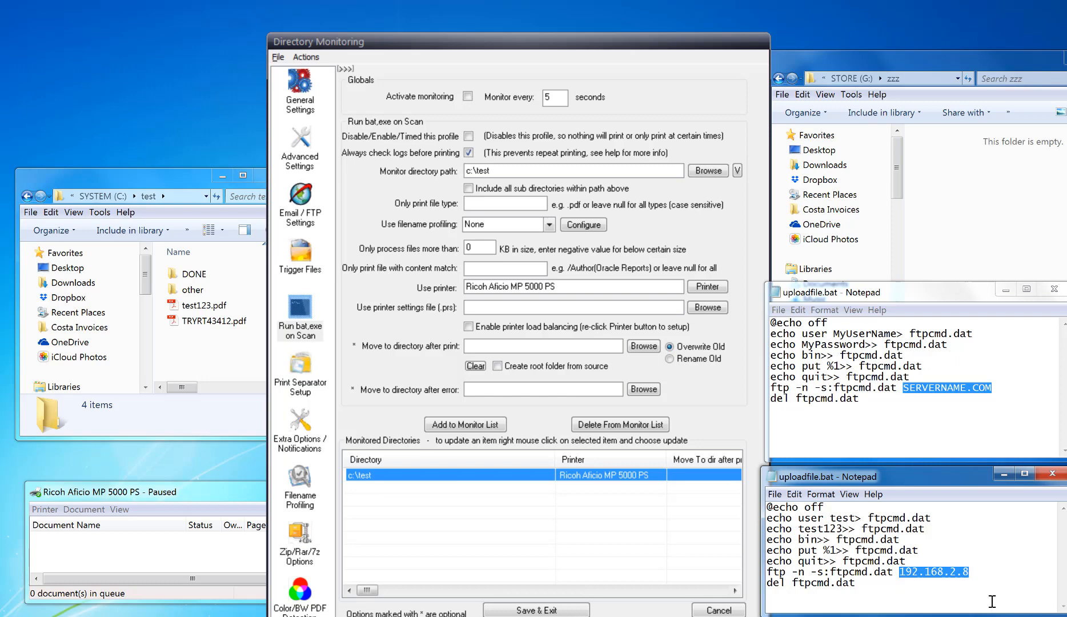
mouse_move(1008, 498)
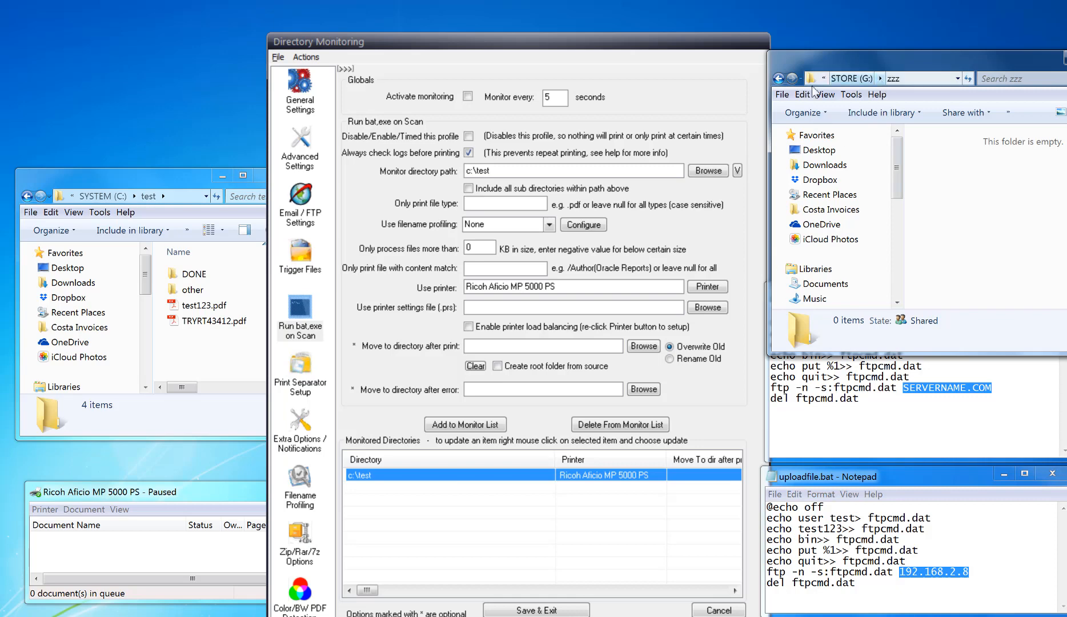
mouse_move(997, 191)
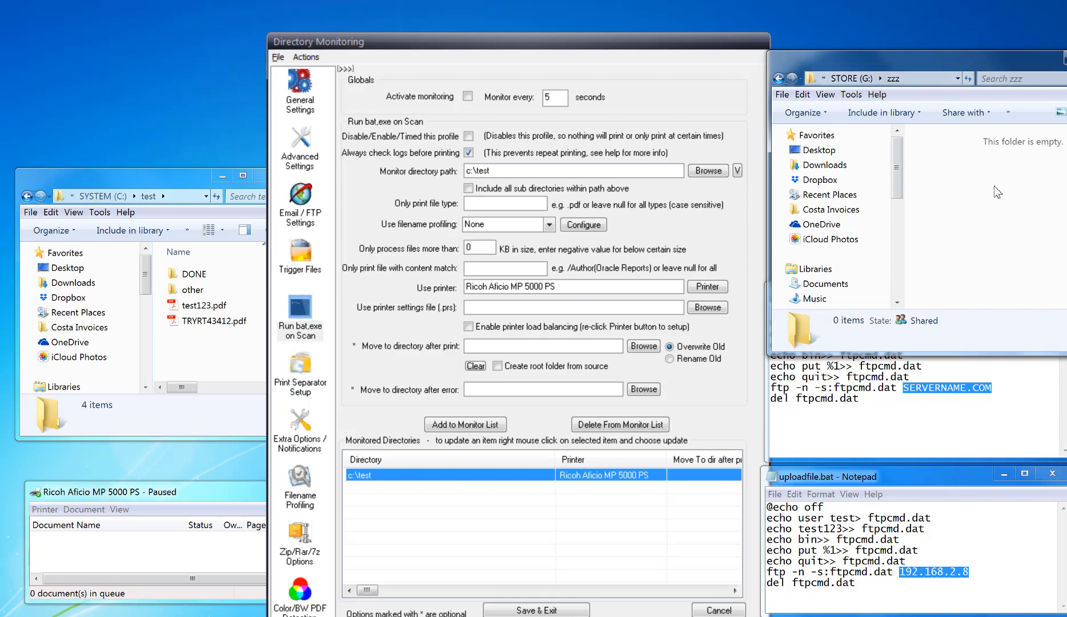
Show the G:\zzz upload folder path, then switch on Activate monitoring
click(884, 78)
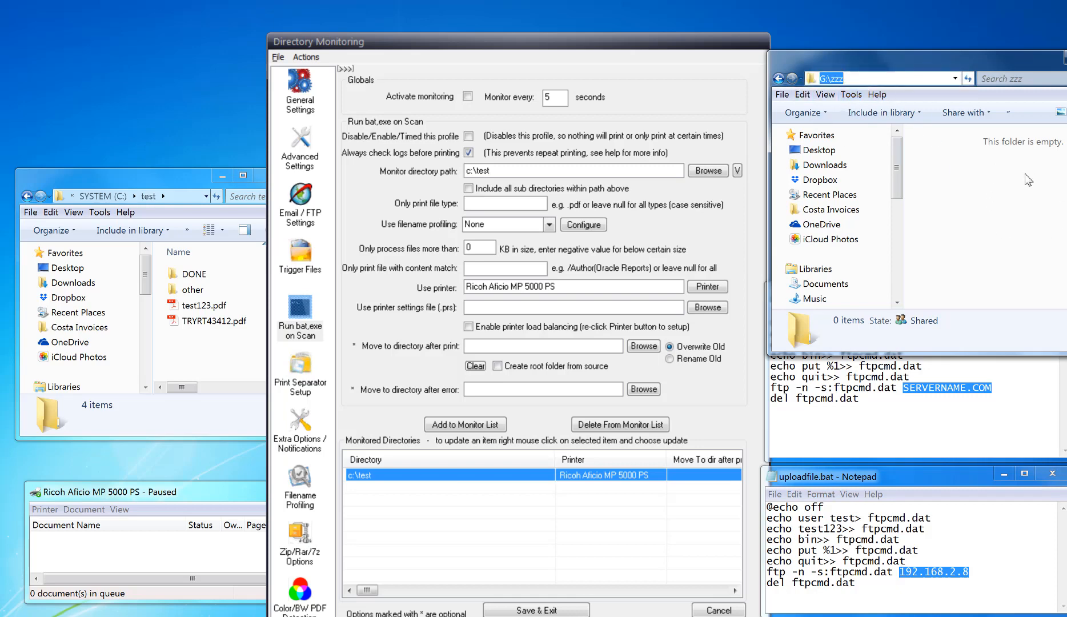
mouse_move(1019, 198)
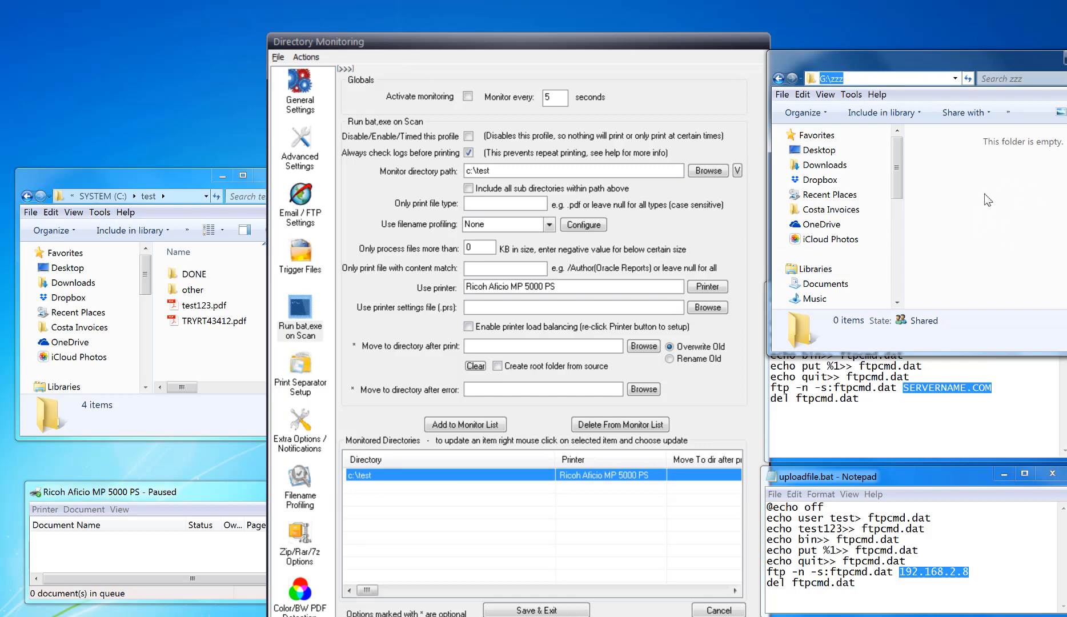
click(467, 97)
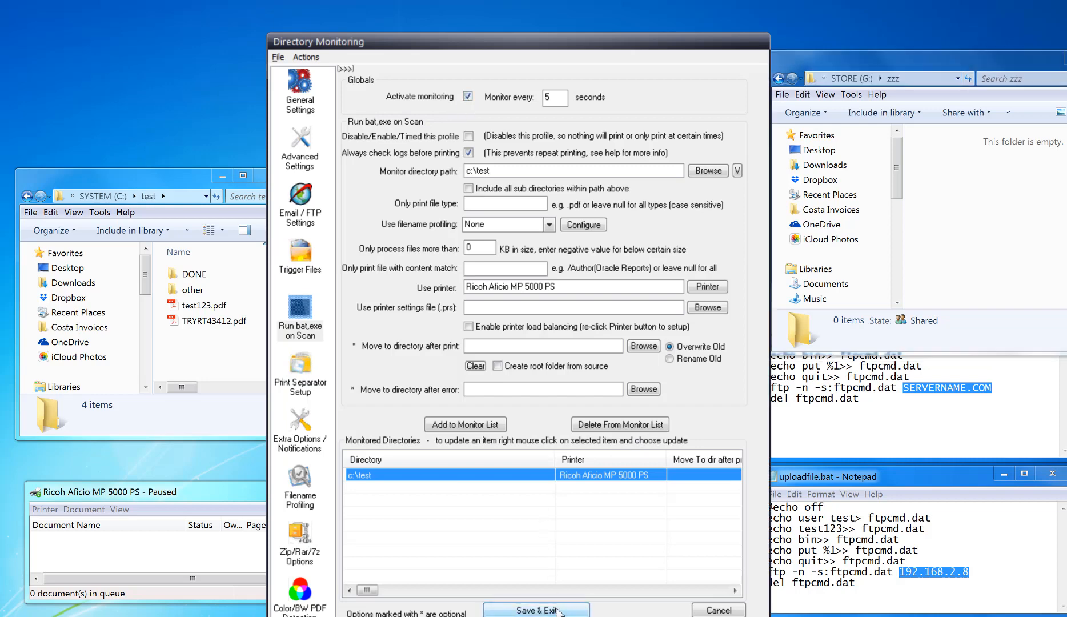
Save the monitoring setup so c:\test PDFs start spooling to the Ricoh printer
click(535, 611)
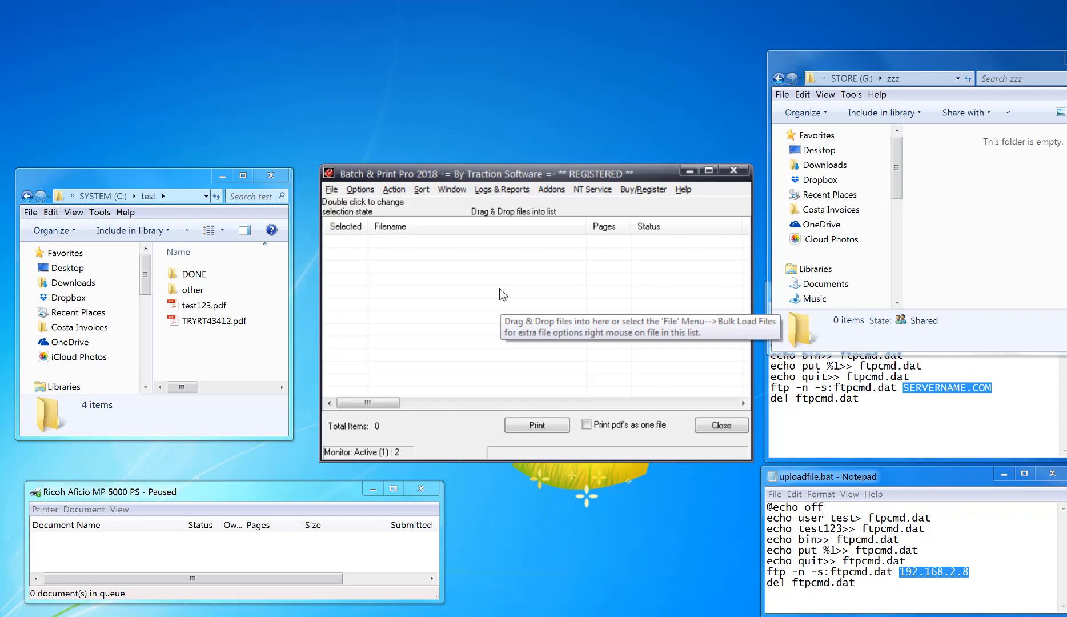
click(536, 424)
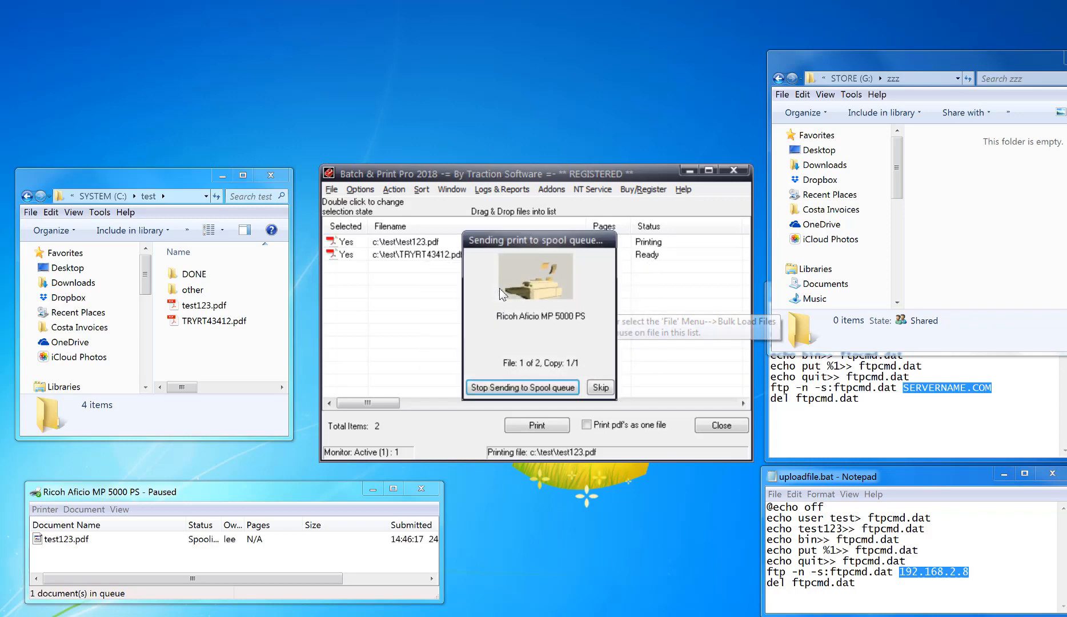